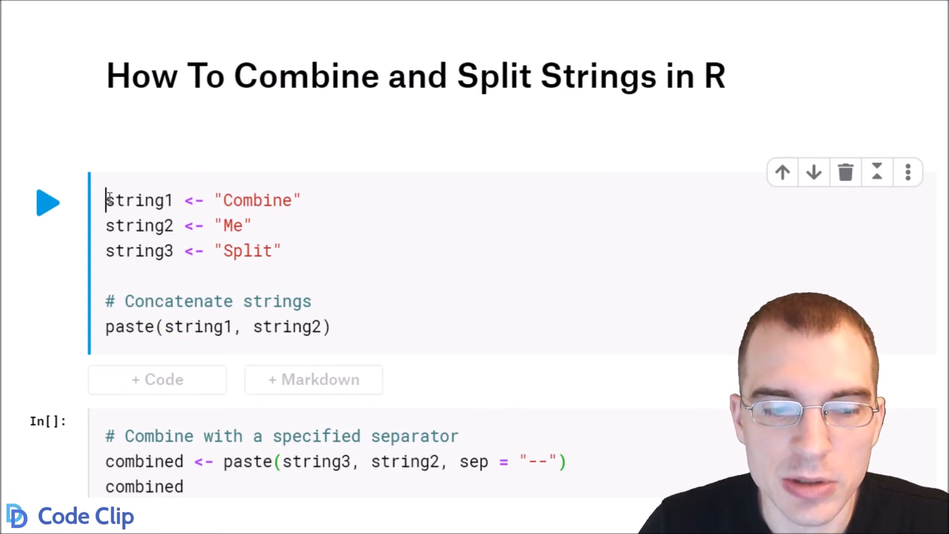
Run the first R cell so paste(string1, string2) prints 'Combine Me'
left_click_drag(108, 200, 280, 250)
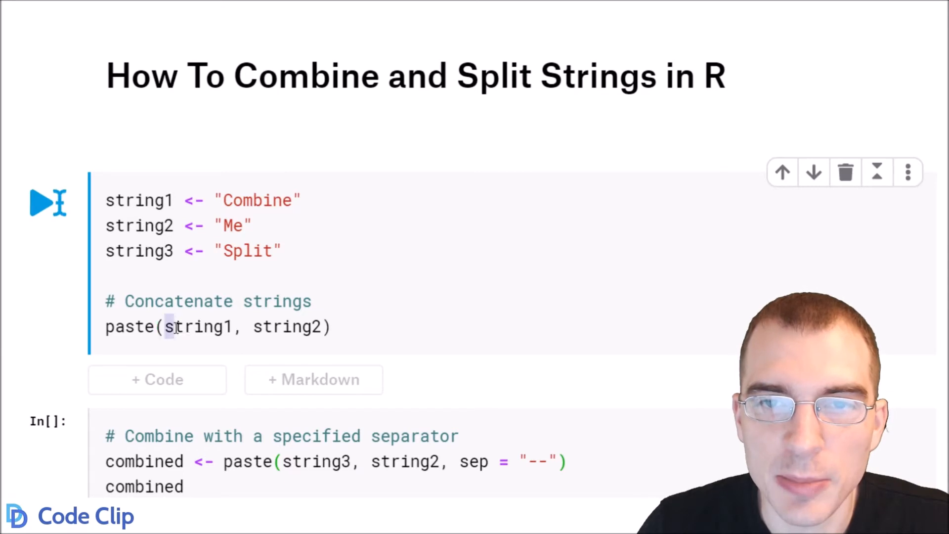
left_click_drag(169, 327, 325, 327)
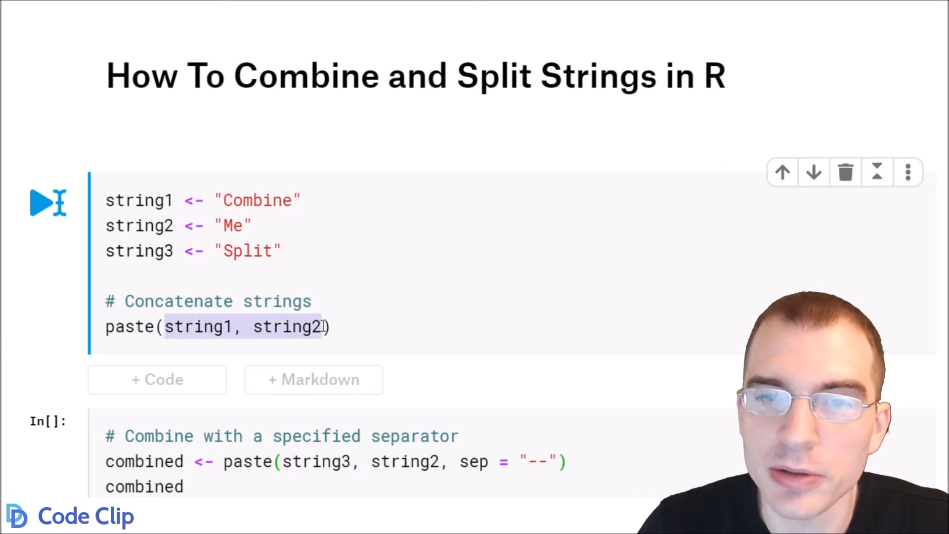
left_click(47, 202)
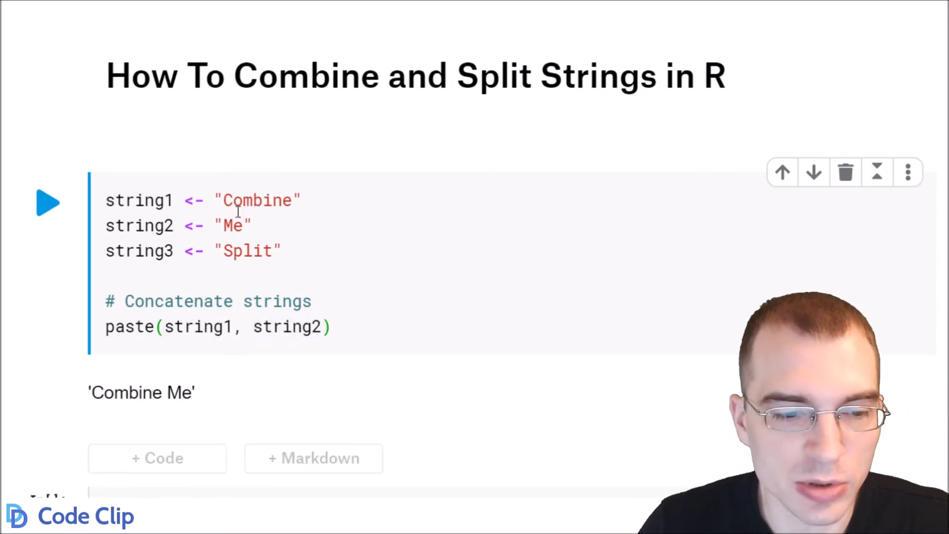
mouse_move(228, 368)
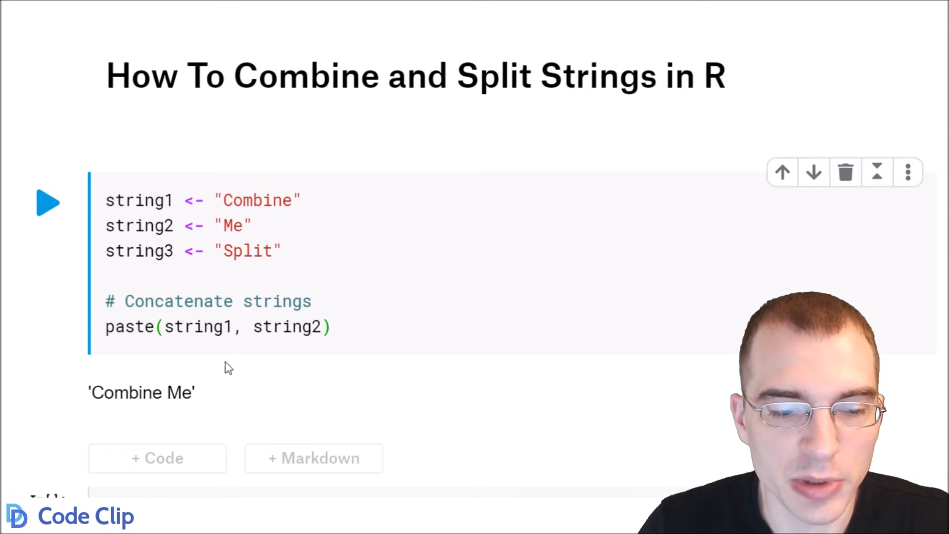
Run the second cell, giving 'Split--Me' and strsplit pieces 'Split' and 'Me'
scroll("down", 3)
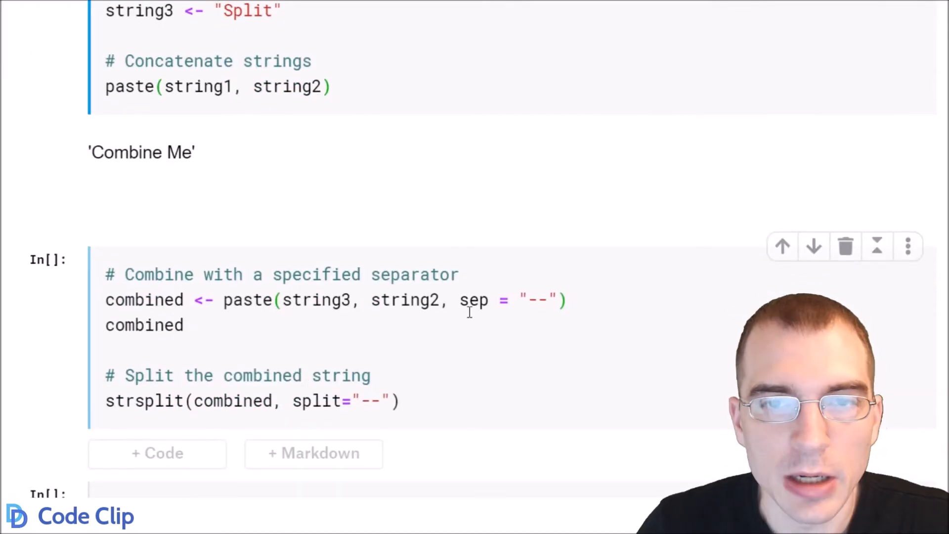
mouse_move(492, 338)
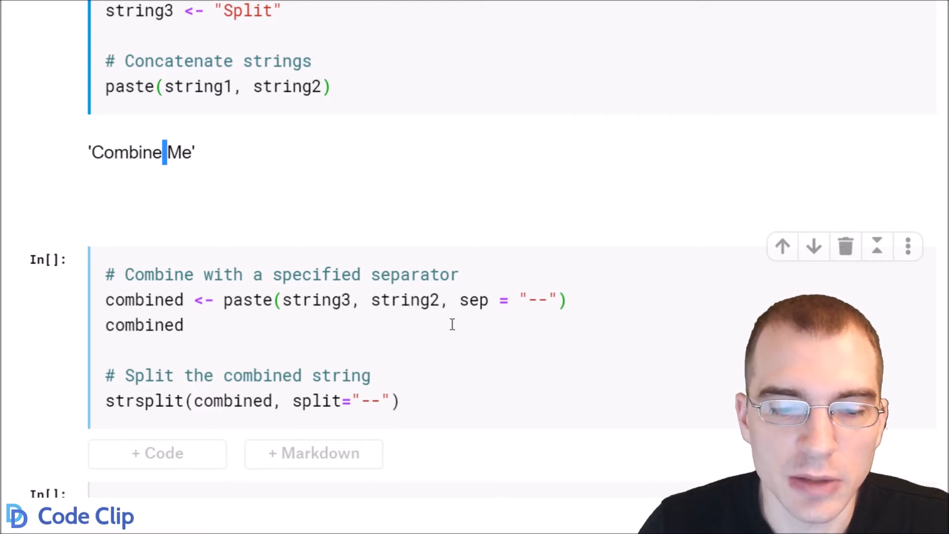
double_click(474, 300)
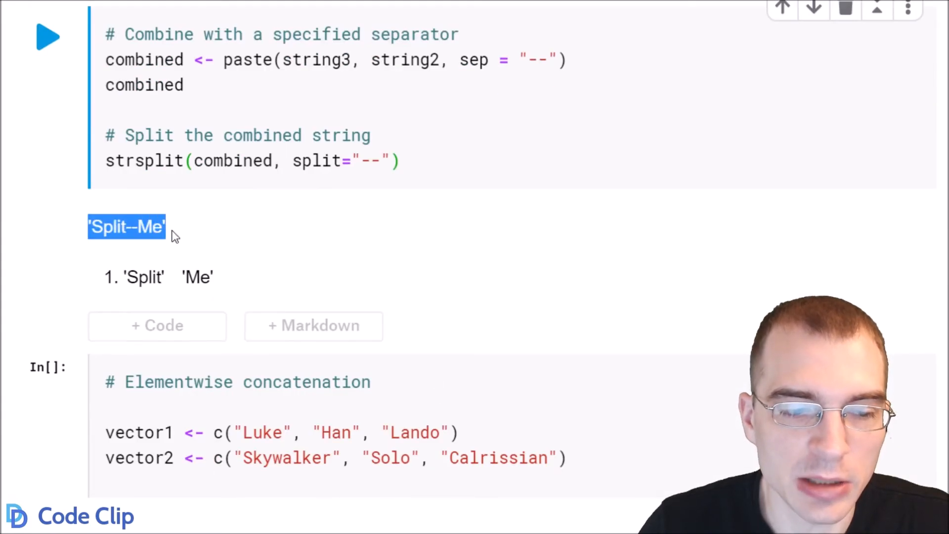
mouse_move(124, 279)
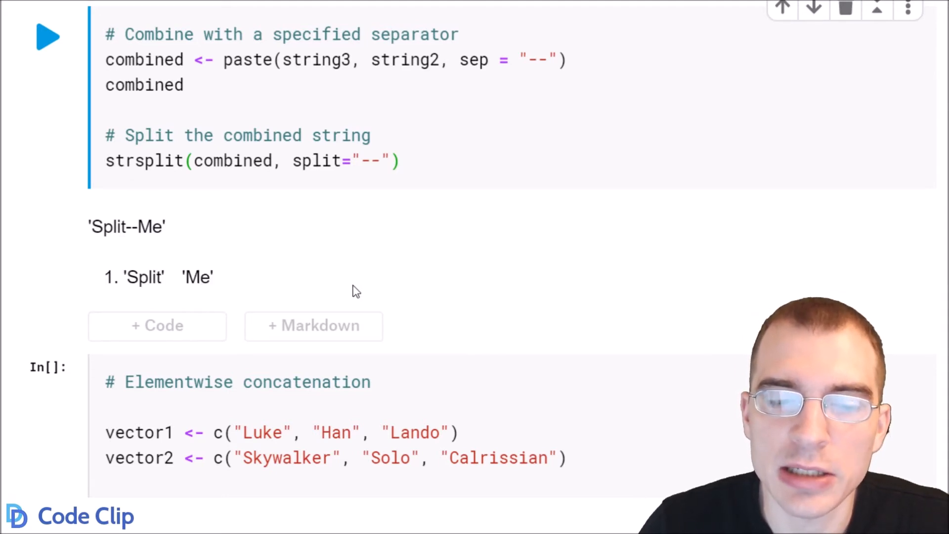
Run paste(vector1, vector2) and highlight 'Luke Skywalker', 'Han Solo', 'Lando Calrissian'
scroll("down", 3)
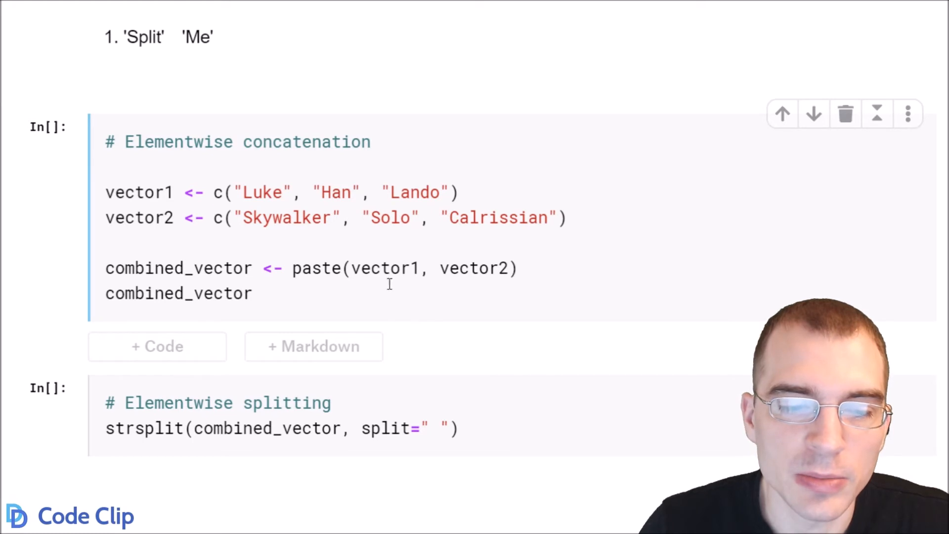
mouse_move(427, 298)
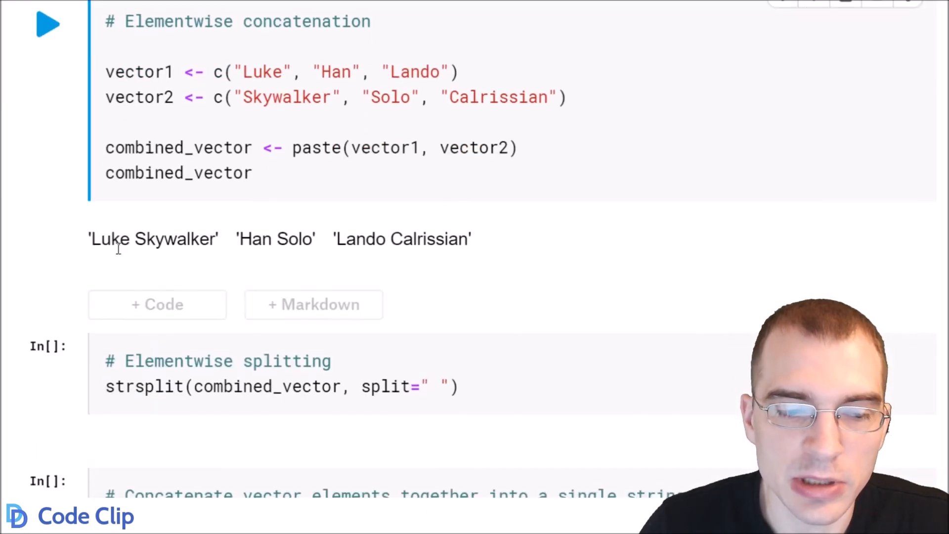
left_click_drag(91, 238, 471, 238)
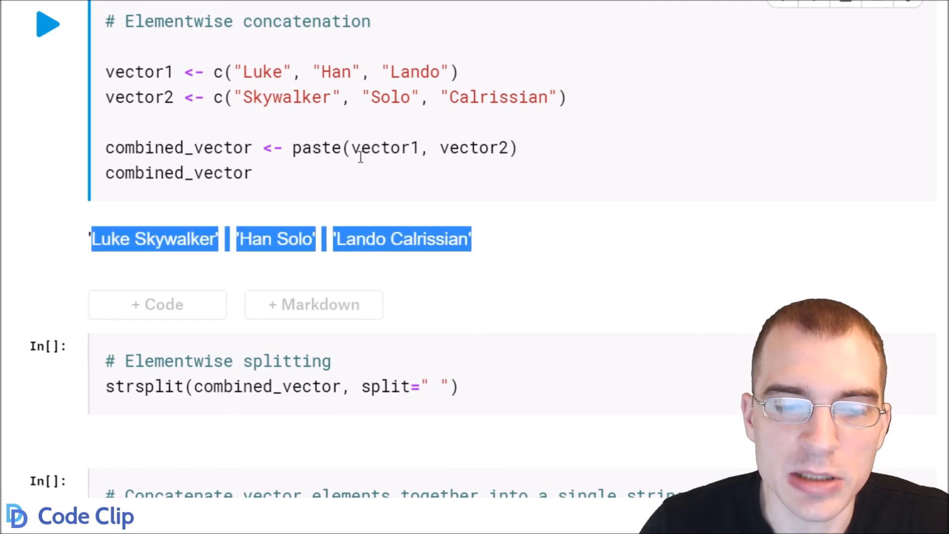
left_click(416, 238)
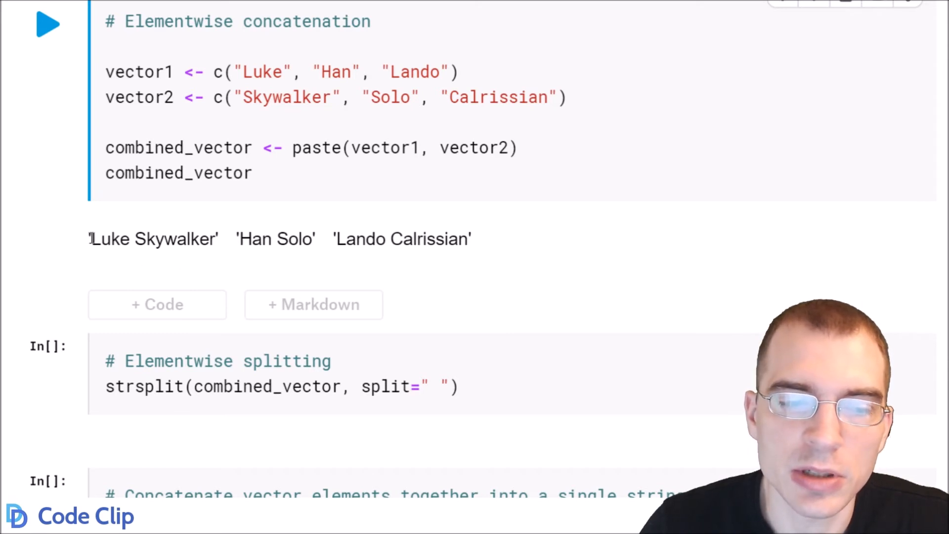
left_click_drag(91, 238, 471, 239)
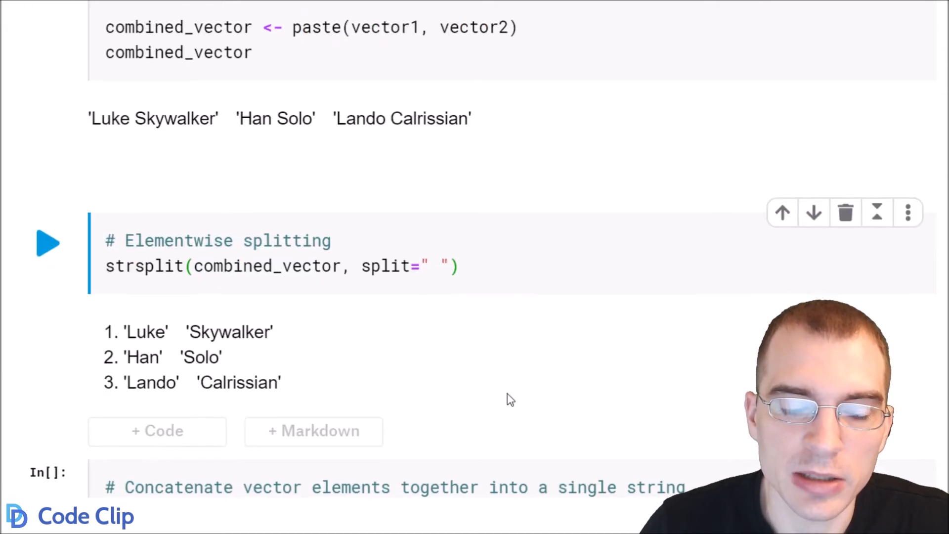
Highlight the strsplit output of three first-and-last-name pairs, then deselect it
left_click_drag(123, 332, 290, 391)
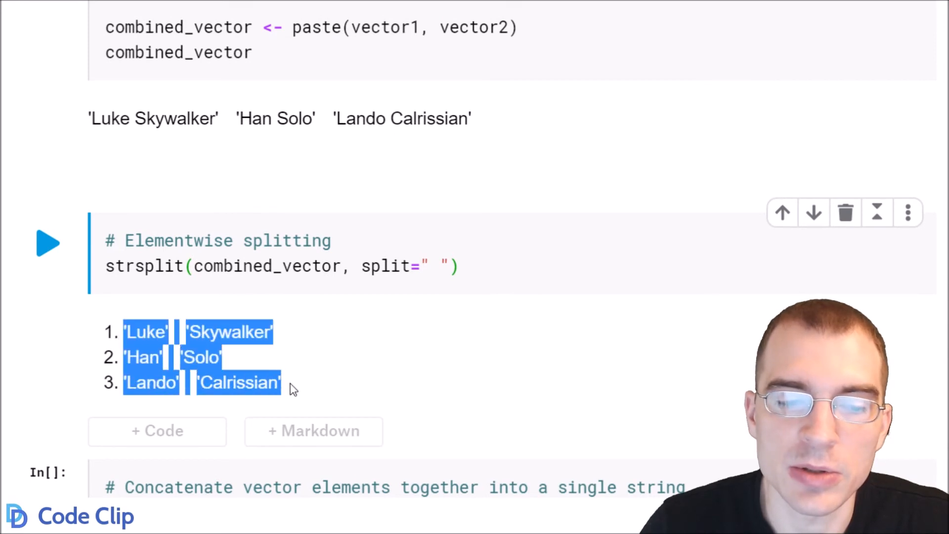
left_click(427, 396)
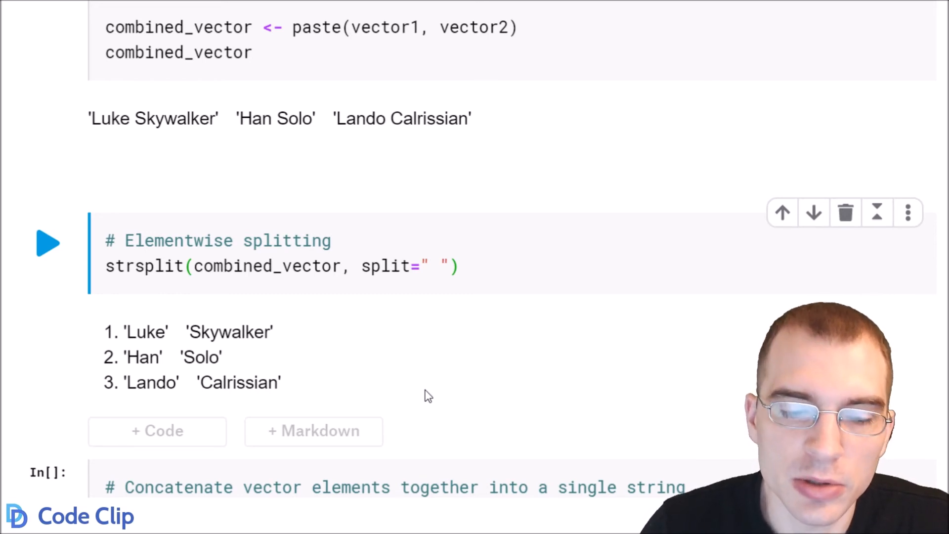
Run paste(vector1, collapse = "--") to produce the single string 'Luke--Han--Lando'
scroll("down", 3)
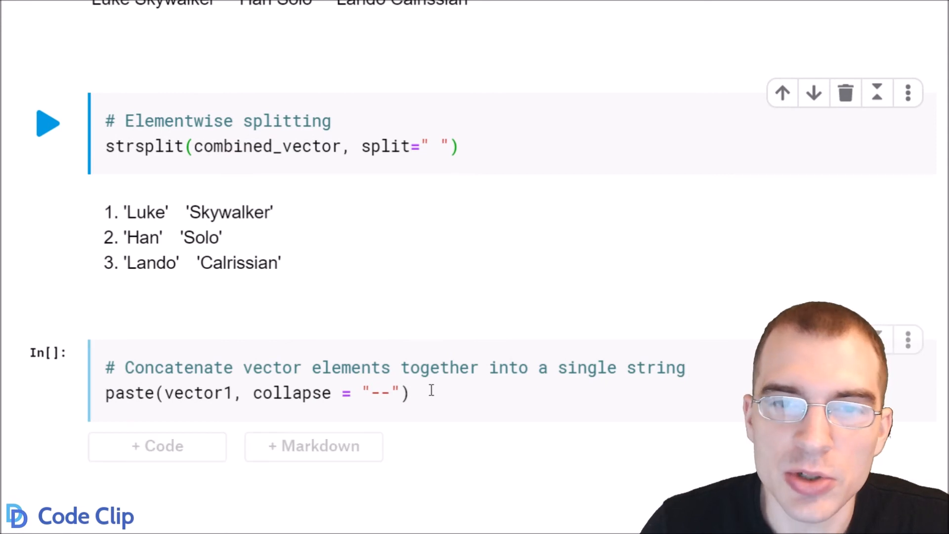
double_click(273, 393)
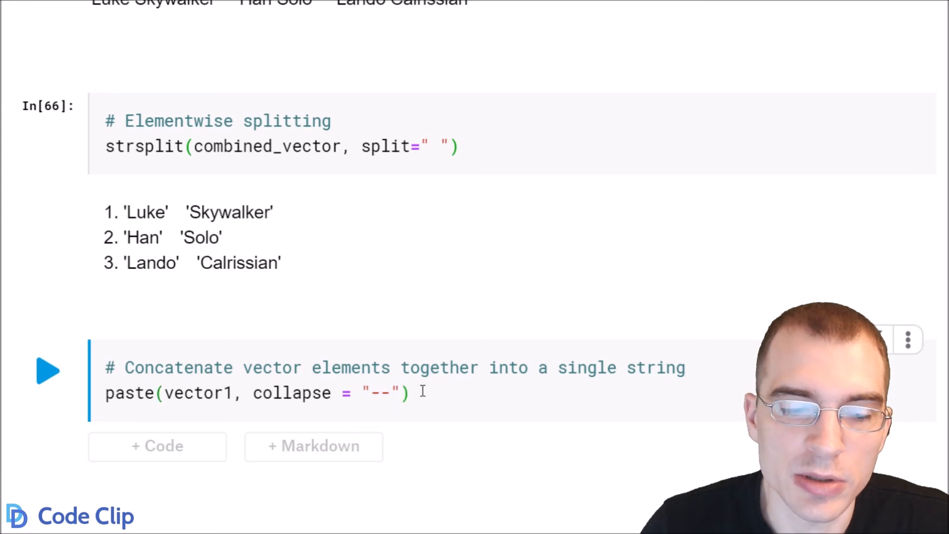
left_click(48, 371)
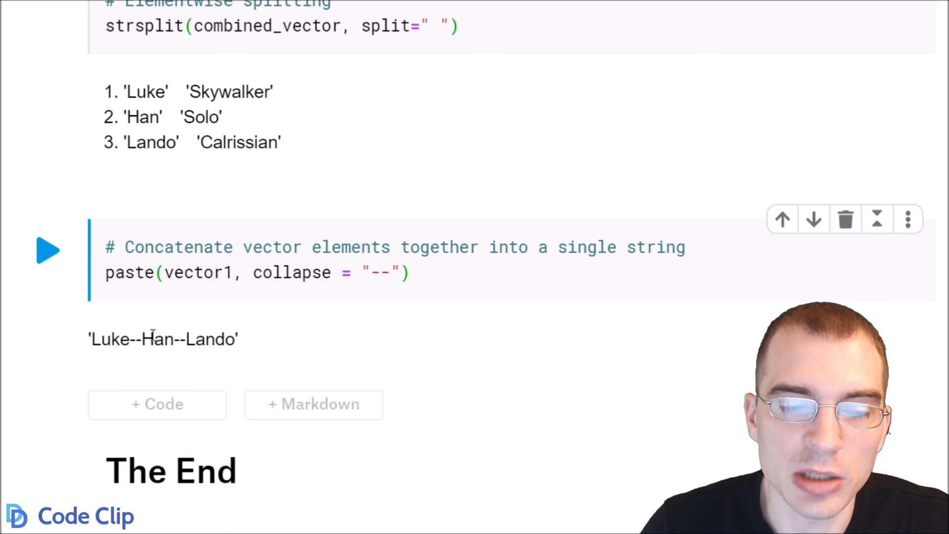
left_click_drag(110, 339, 237, 339)
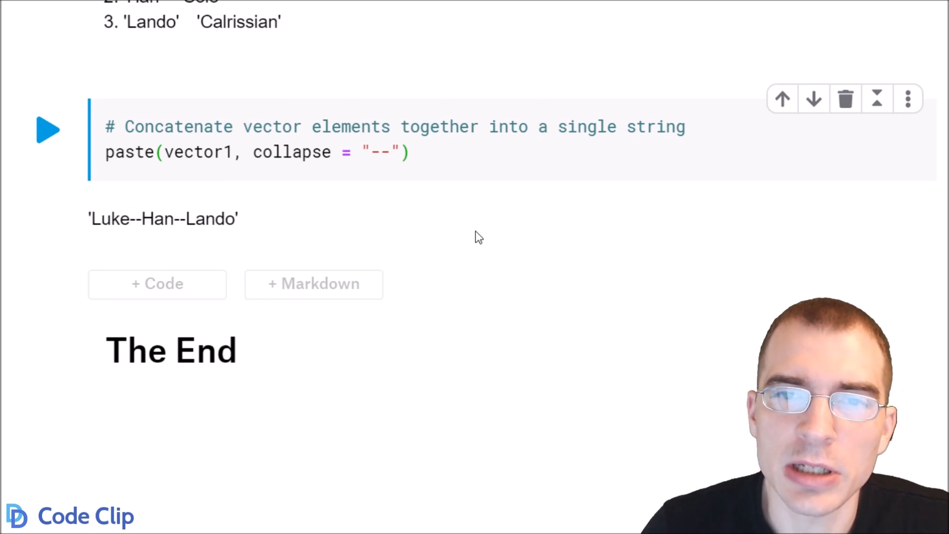
mouse_move(483, 247)
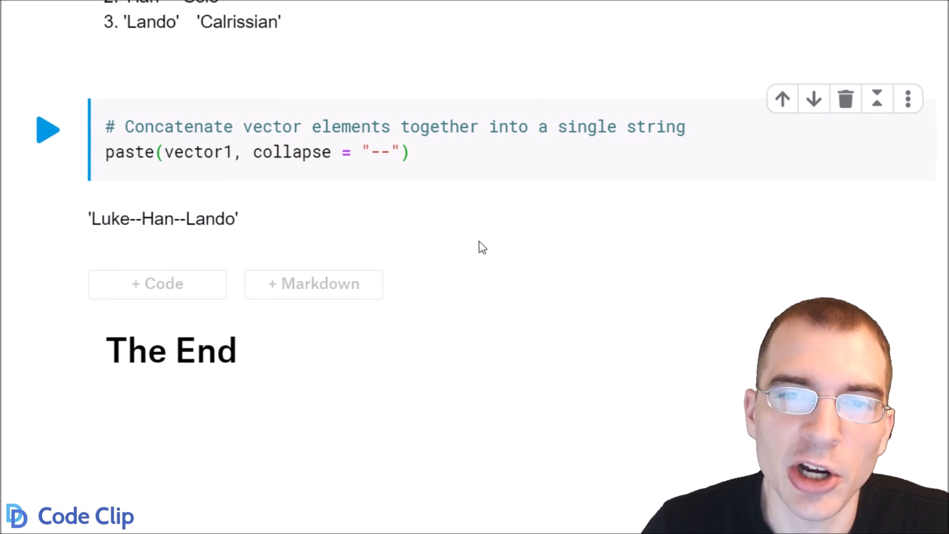